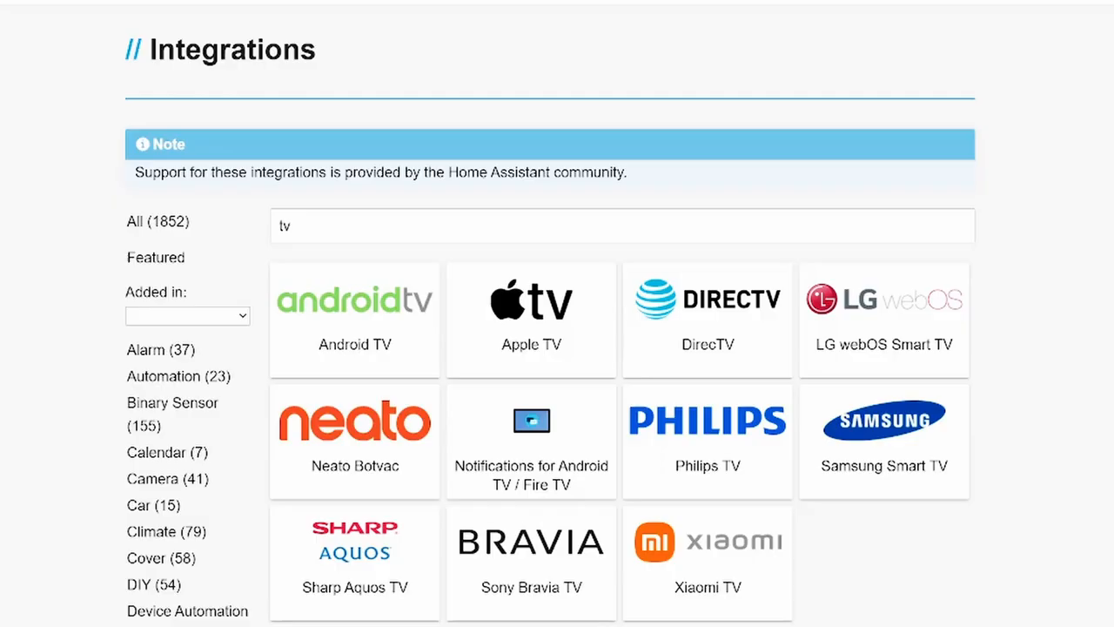
mouse_move(252, 150)
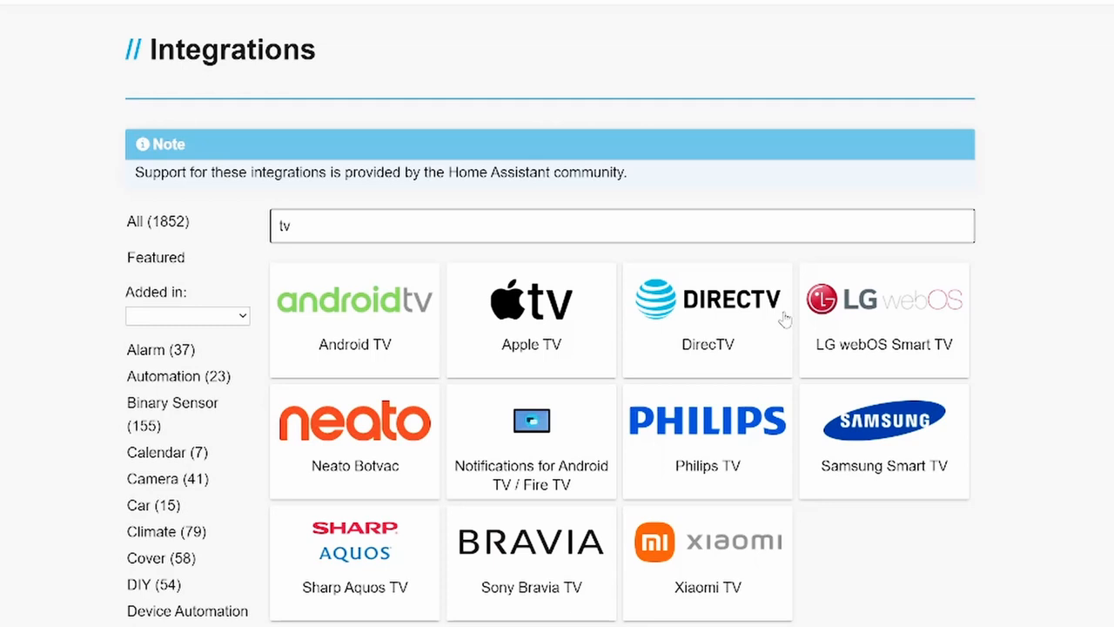
mouse_move(996, 311)
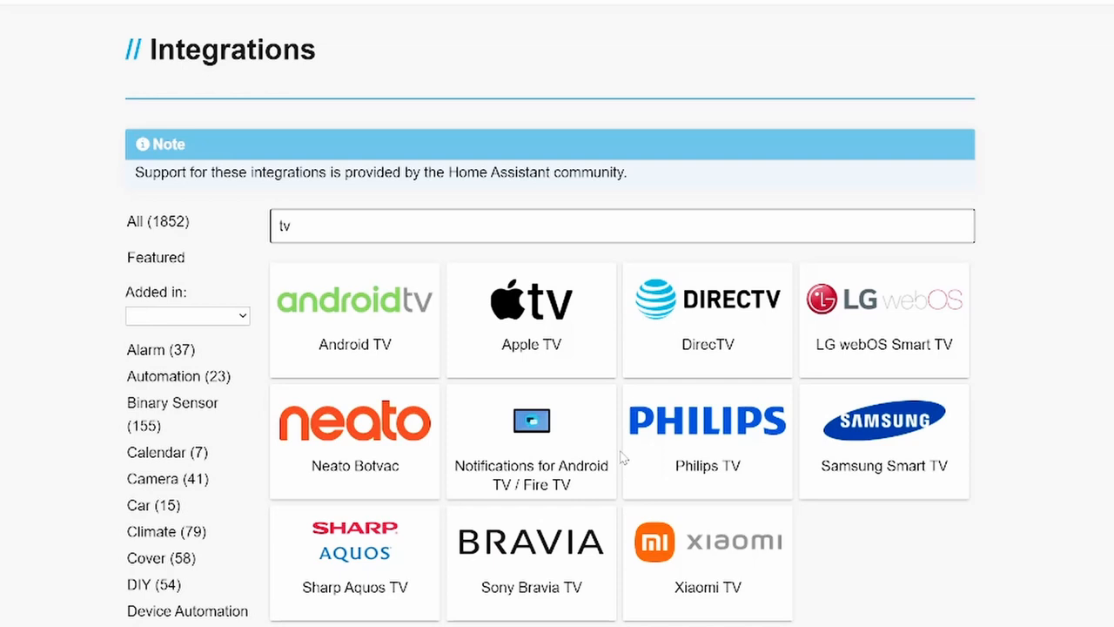
mouse_move(519, 573)
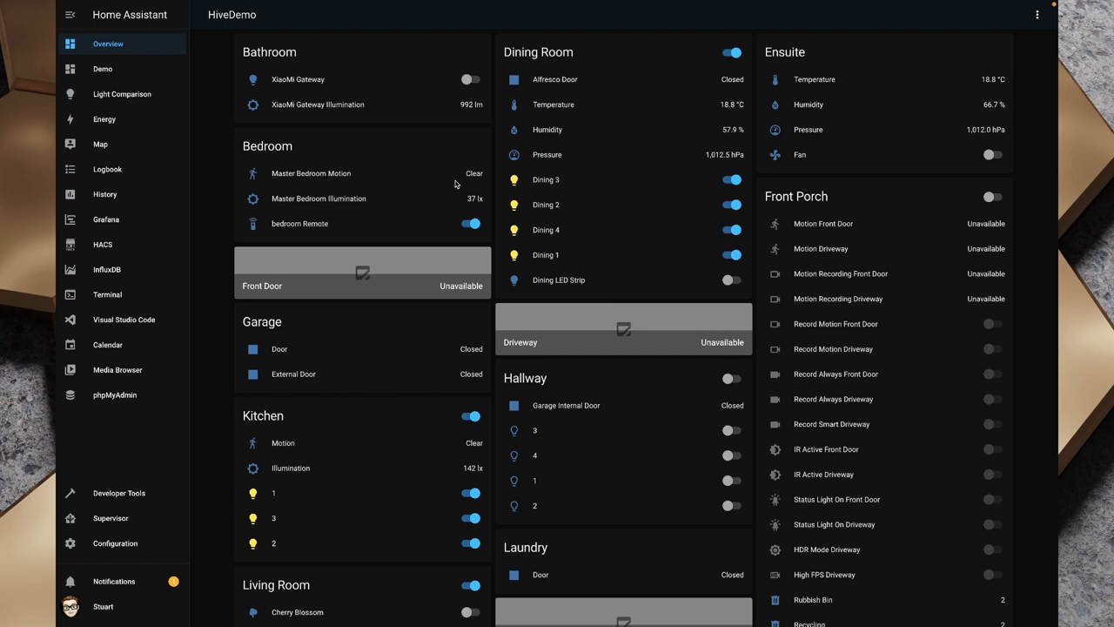
Add the Sony Bravia TV integration with host address 192.168.1.150
click(115, 543)
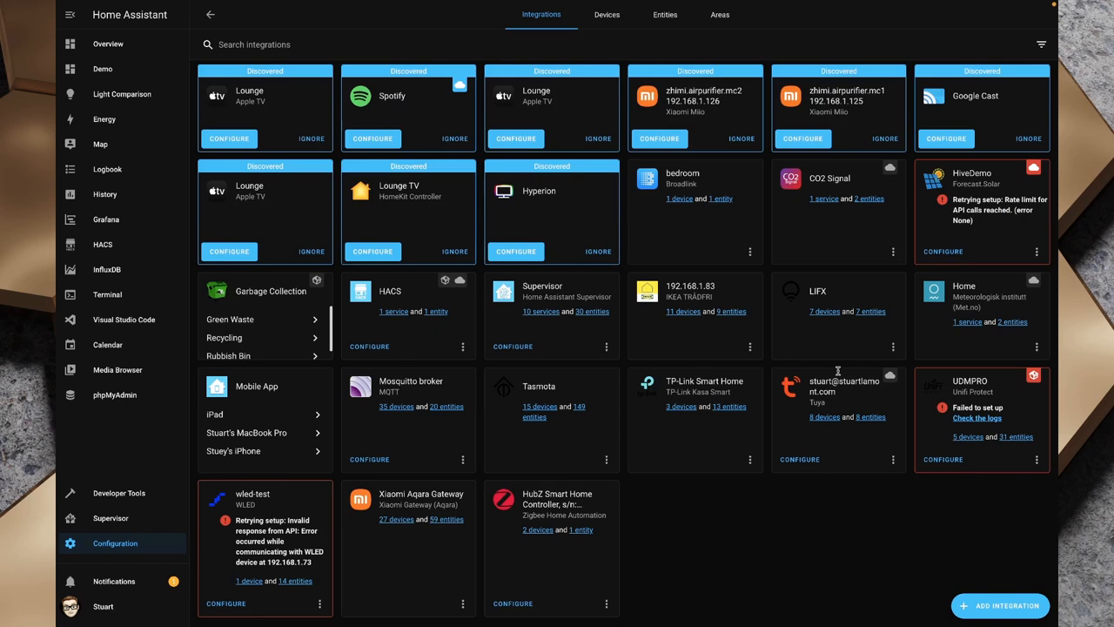
click(999, 605)
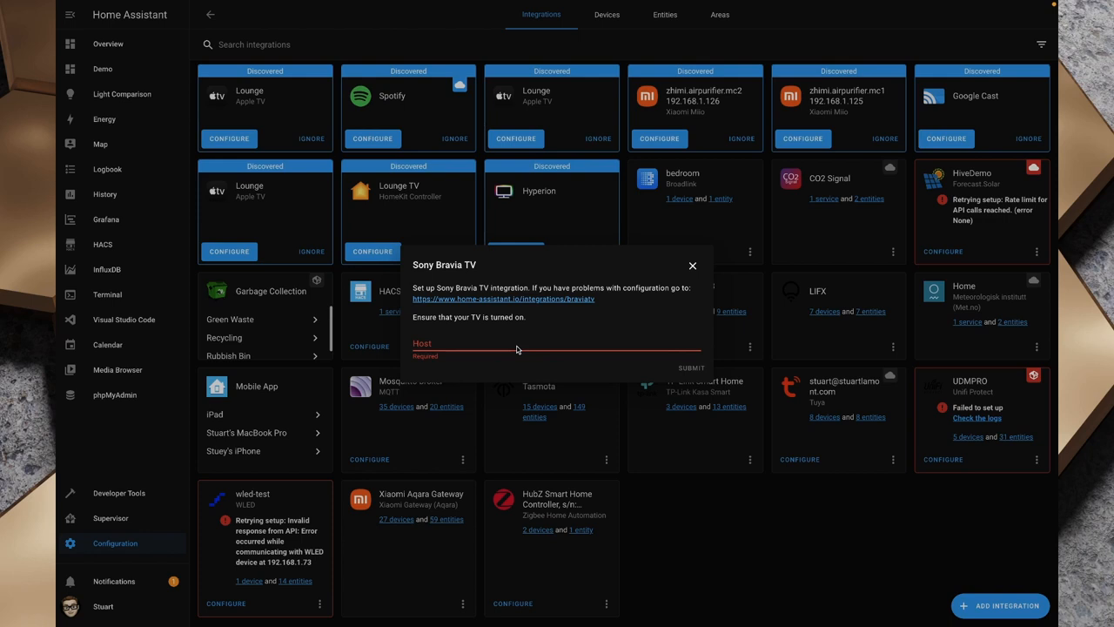
text(192.168.1.150)
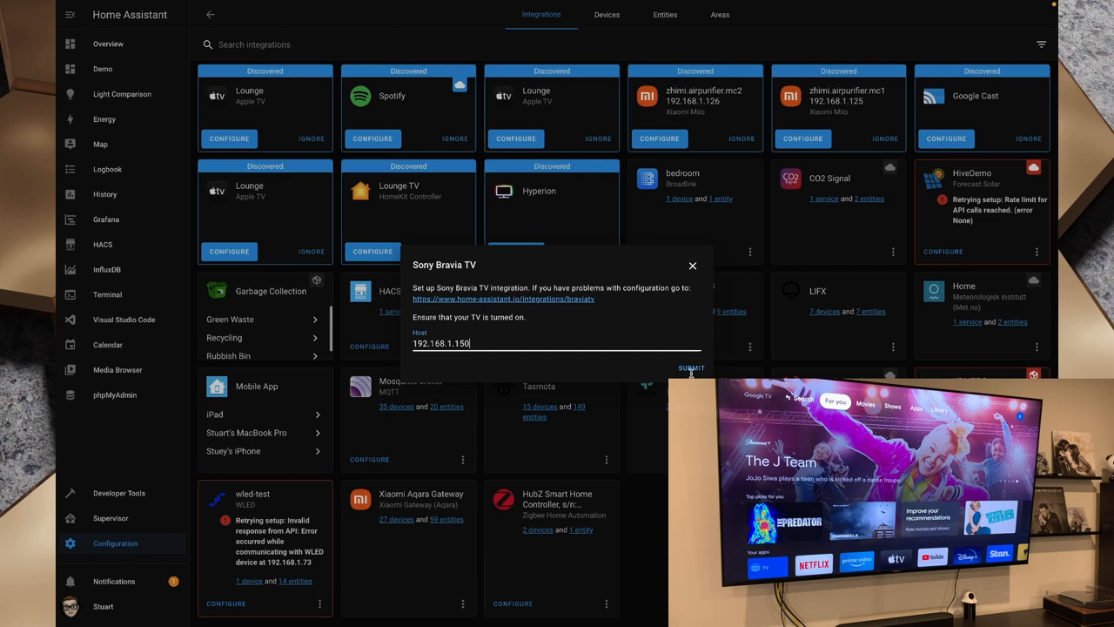
click(691, 368)
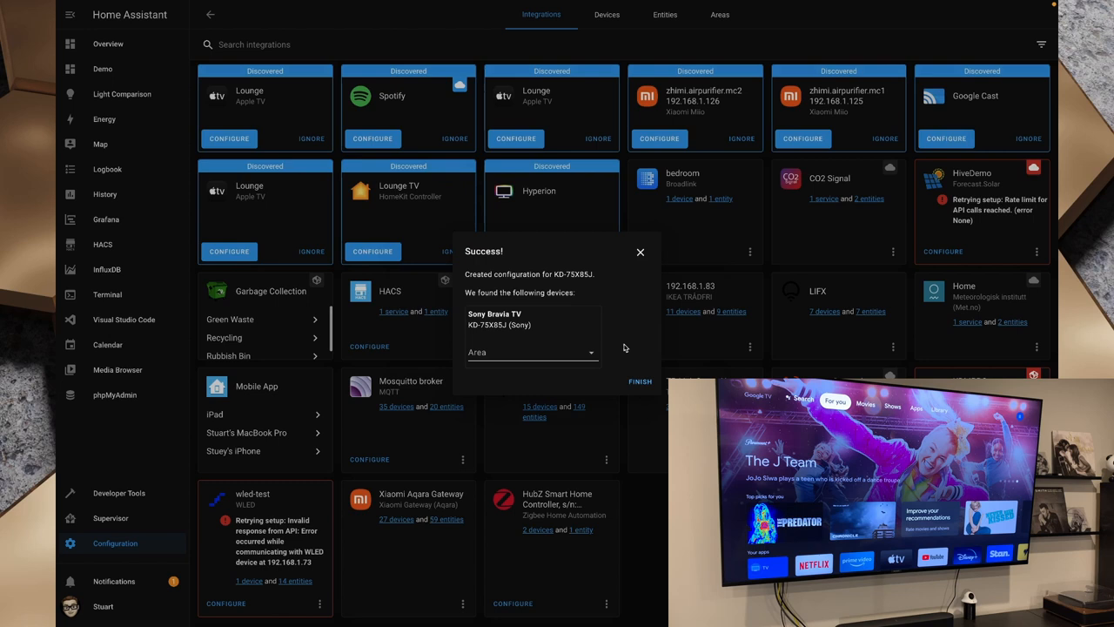
Assign the new TV device to the Living Room area
click(533, 352)
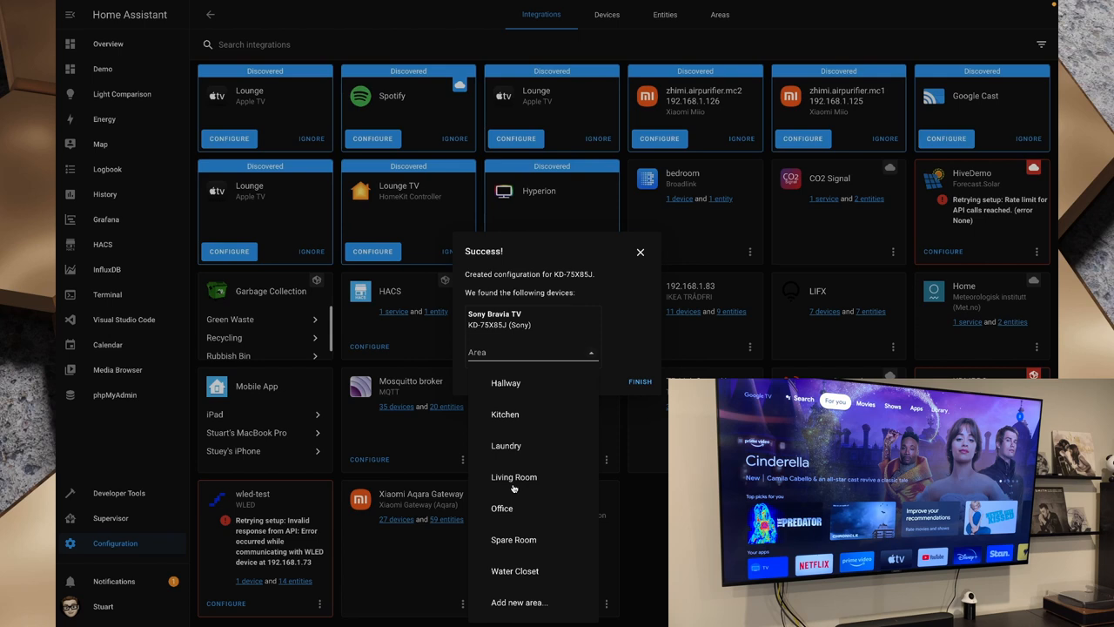
click(640, 382)
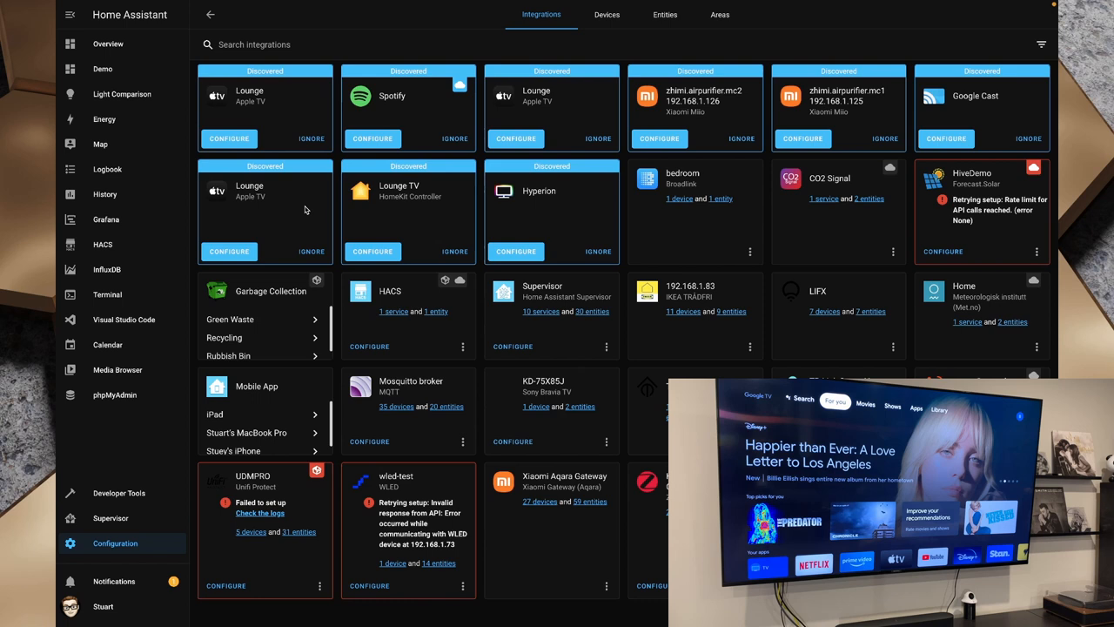
From the Overview dashboard, change the Sony Bravia TV's input source via its media card
click(108, 43)
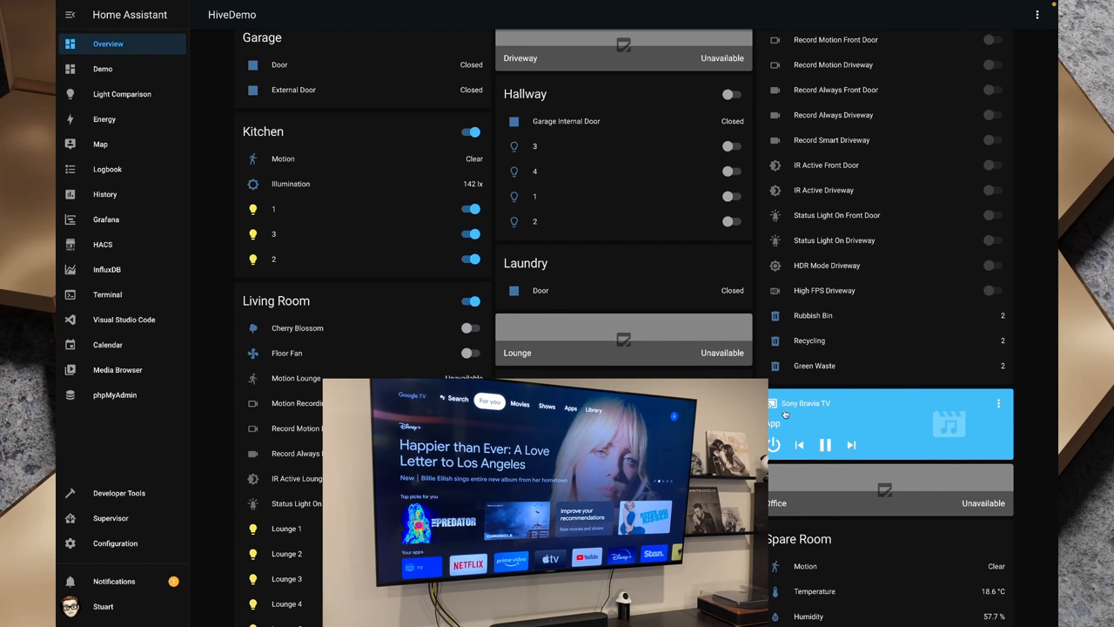
click(805, 402)
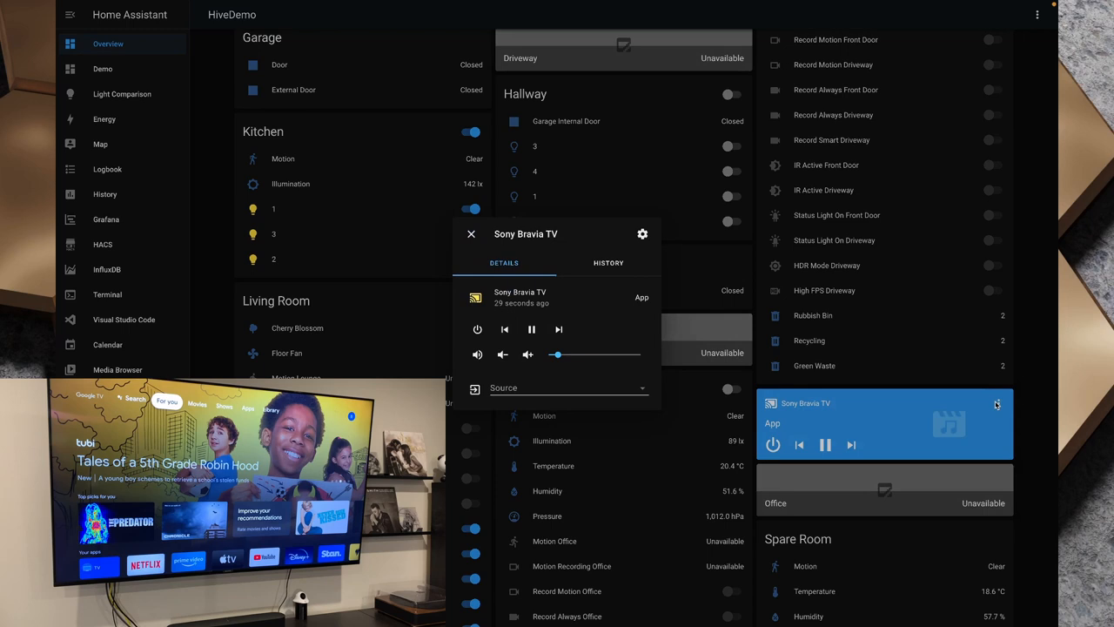
click(477, 329)
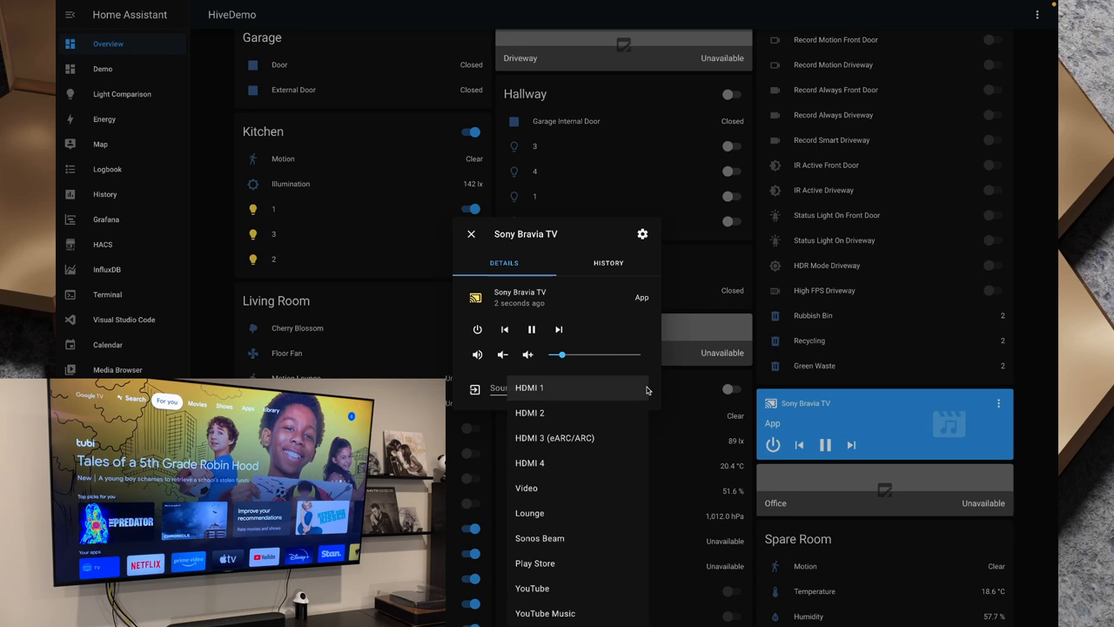
click(529, 387)
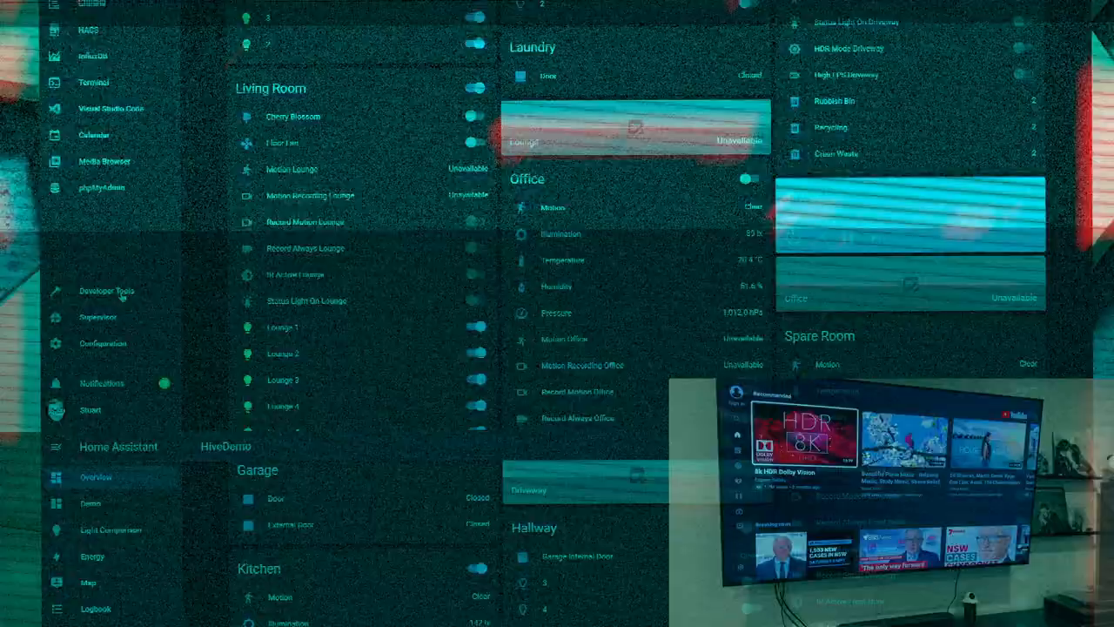
Target the Sony Bravia TV in Remote: Send Command and enter the command TvPower
scroll(down, 3)
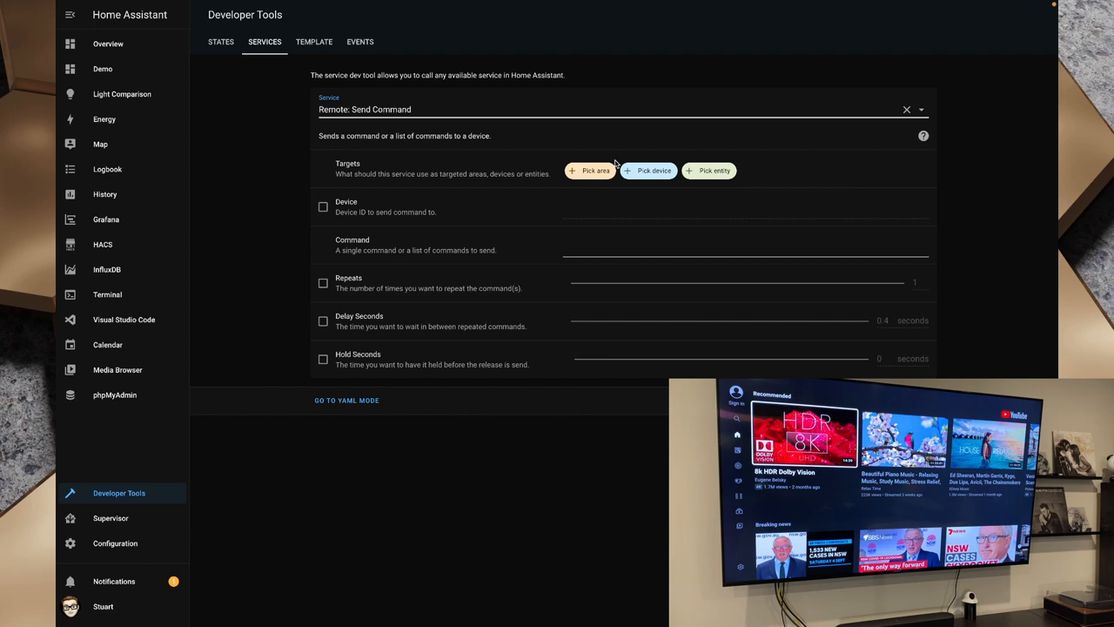
click(647, 171)
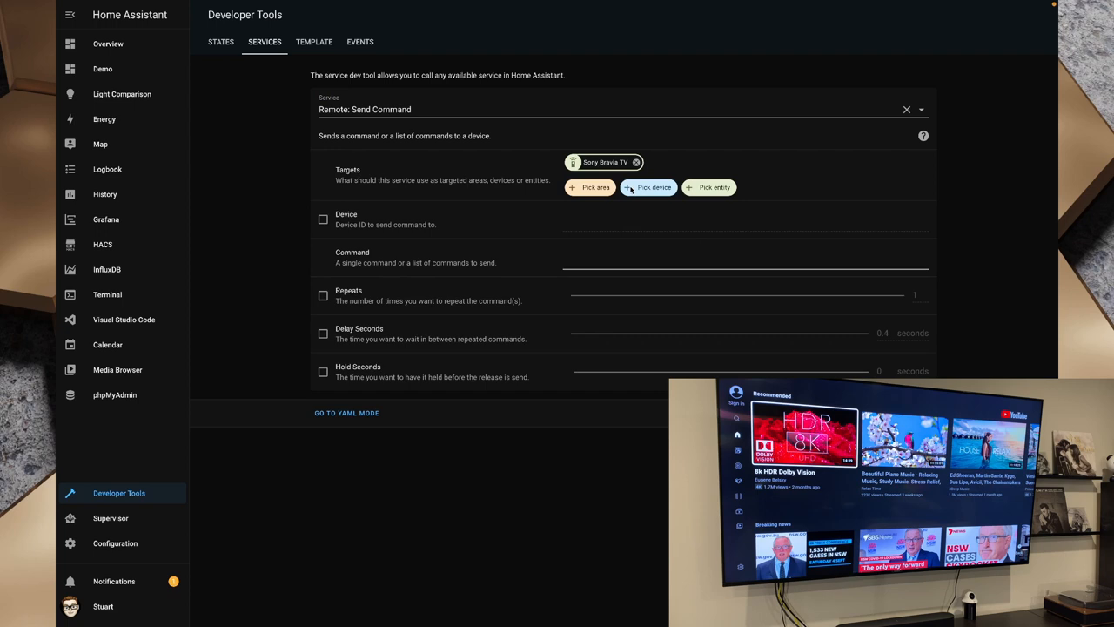
click(740, 265)
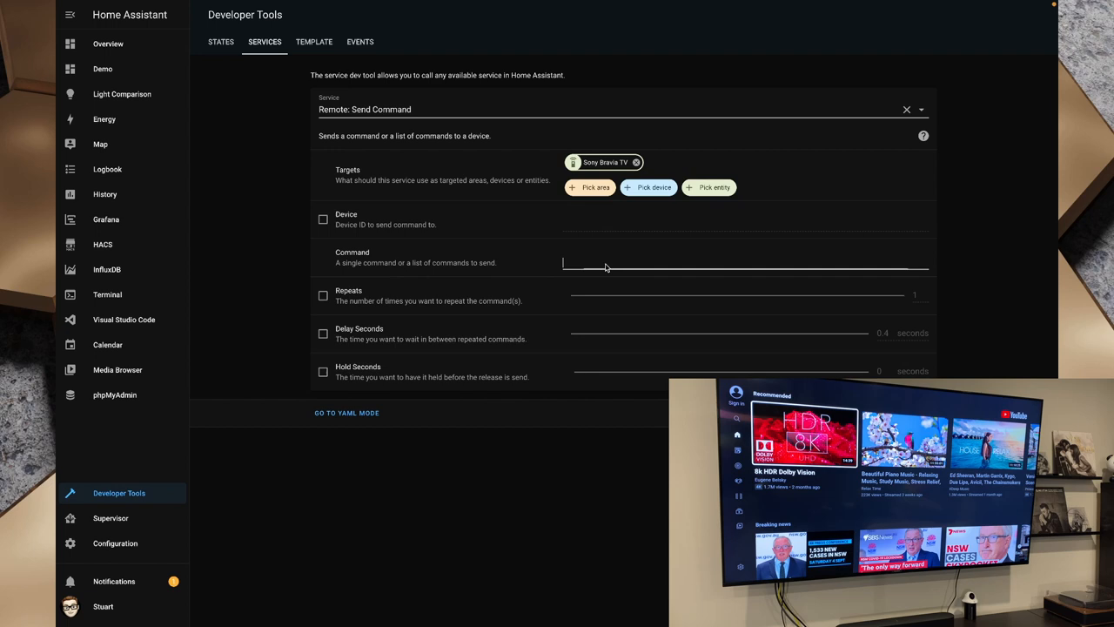
text(TvPower)
text(ho)
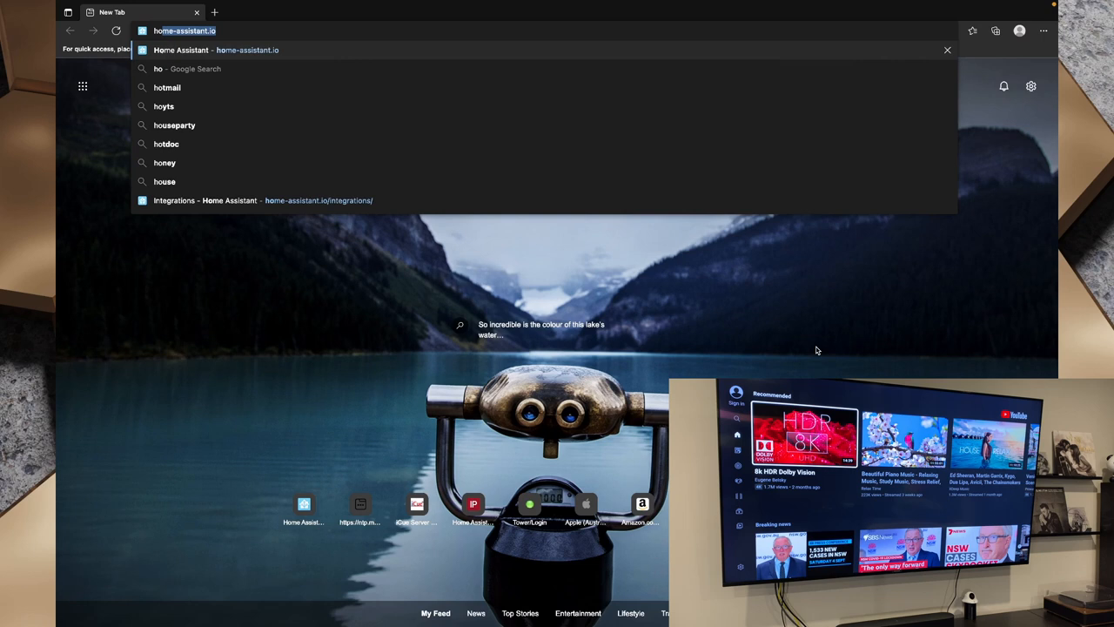
Go to home-assistant.io to look up the Sony Bravia remote key values
click(205, 201)
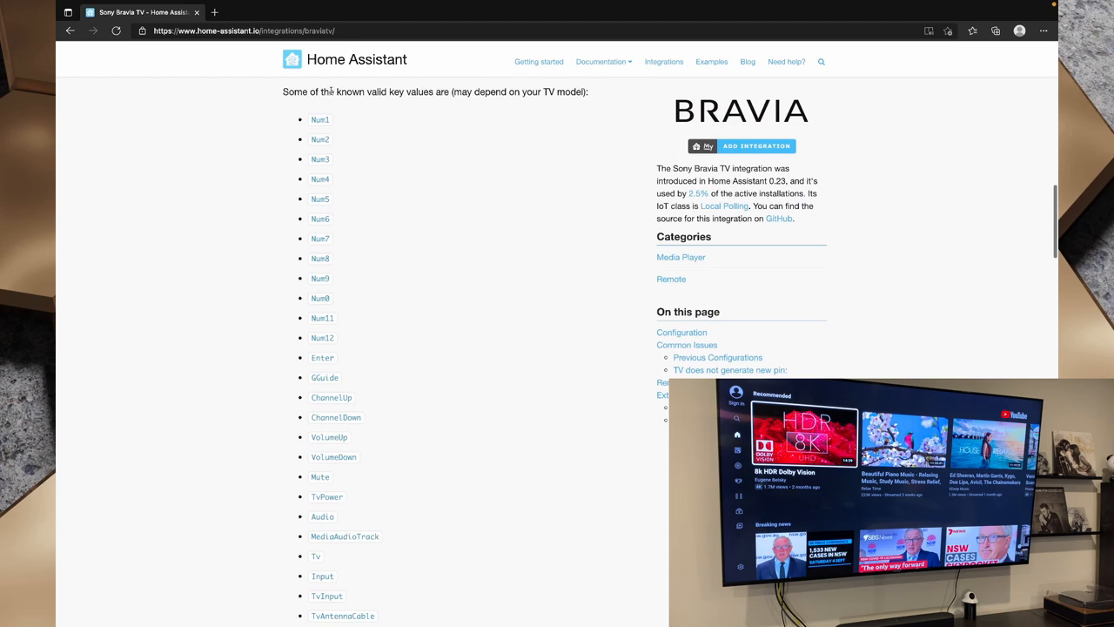
drag(331, 90, 460, 90)
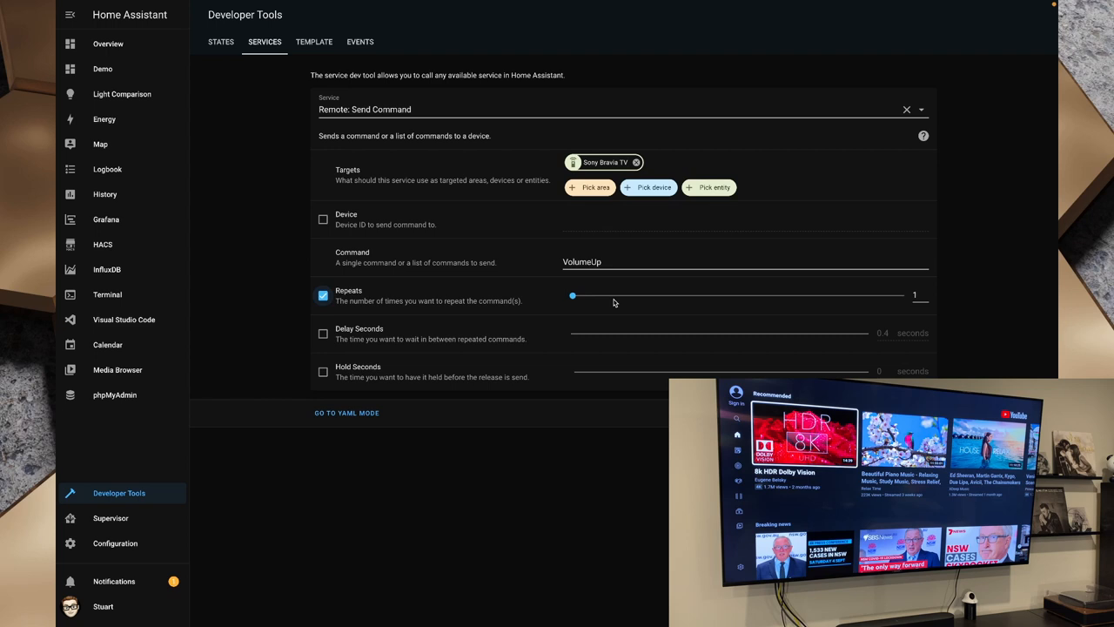
Set repeats to 10, change the command from VolumeUp to VolumeDown and send it to the TV
drag(571, 296, 582, 296)
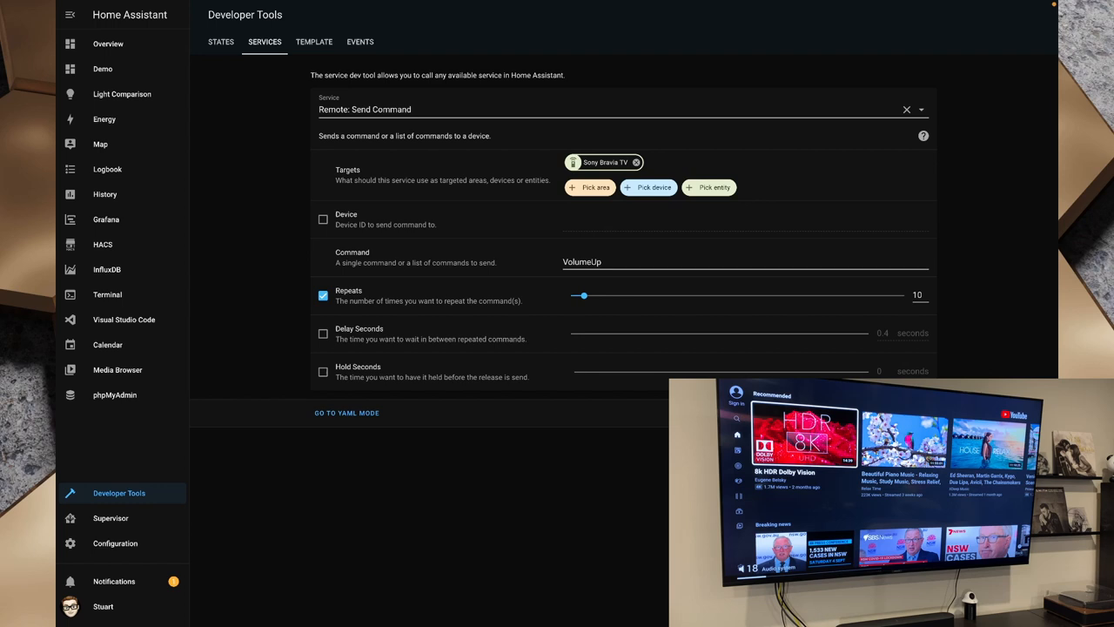
key(BackSpace)
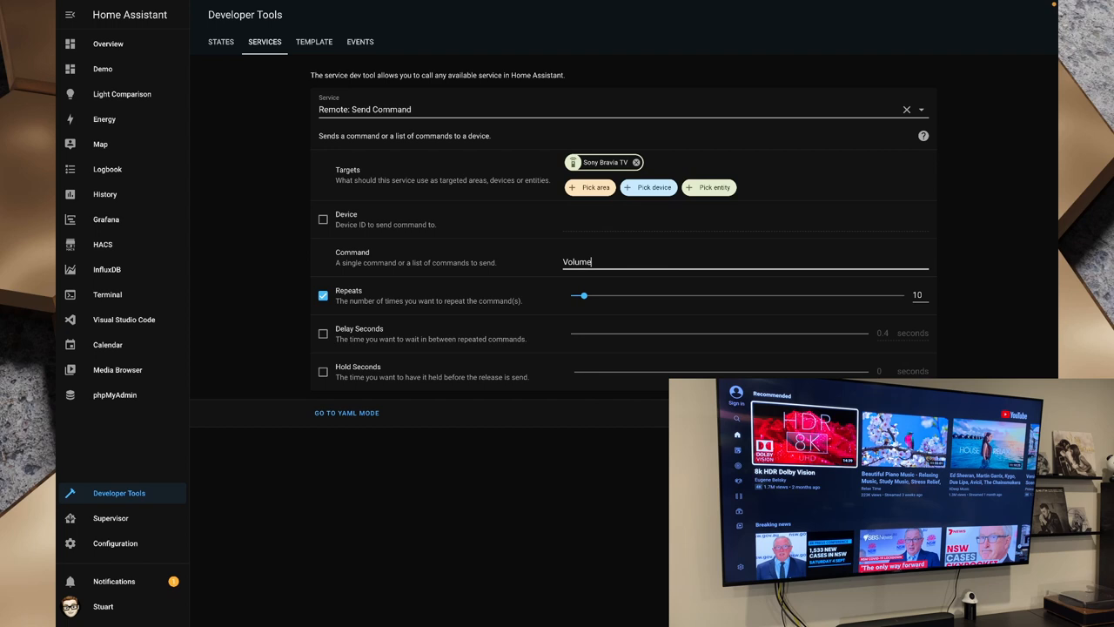
text(Down)
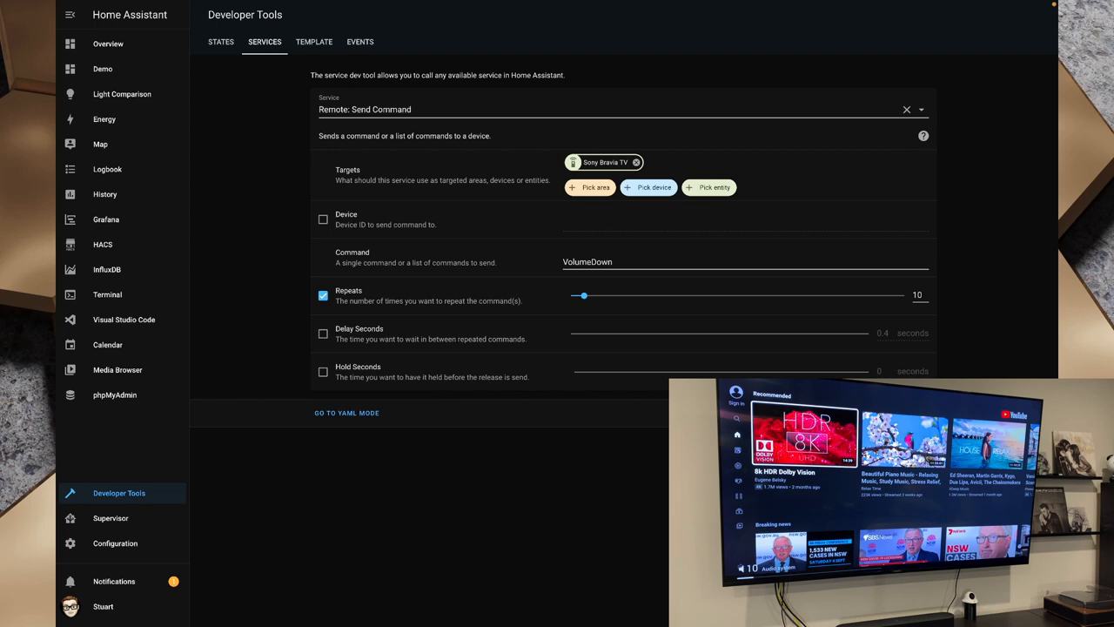
mouse_move(620, 299)
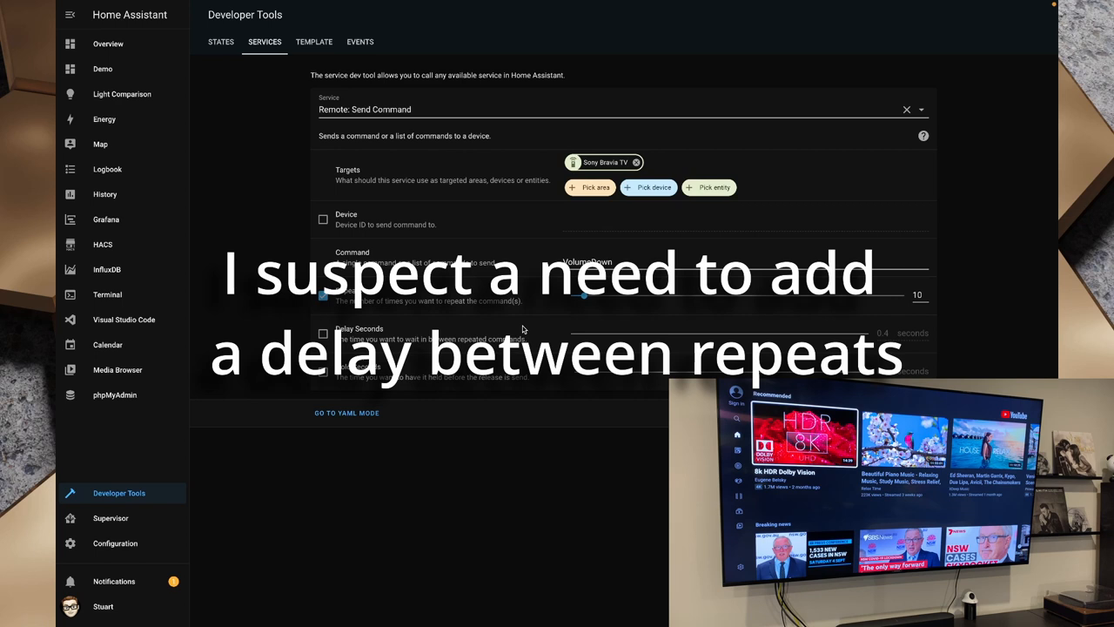
click(108, 44)
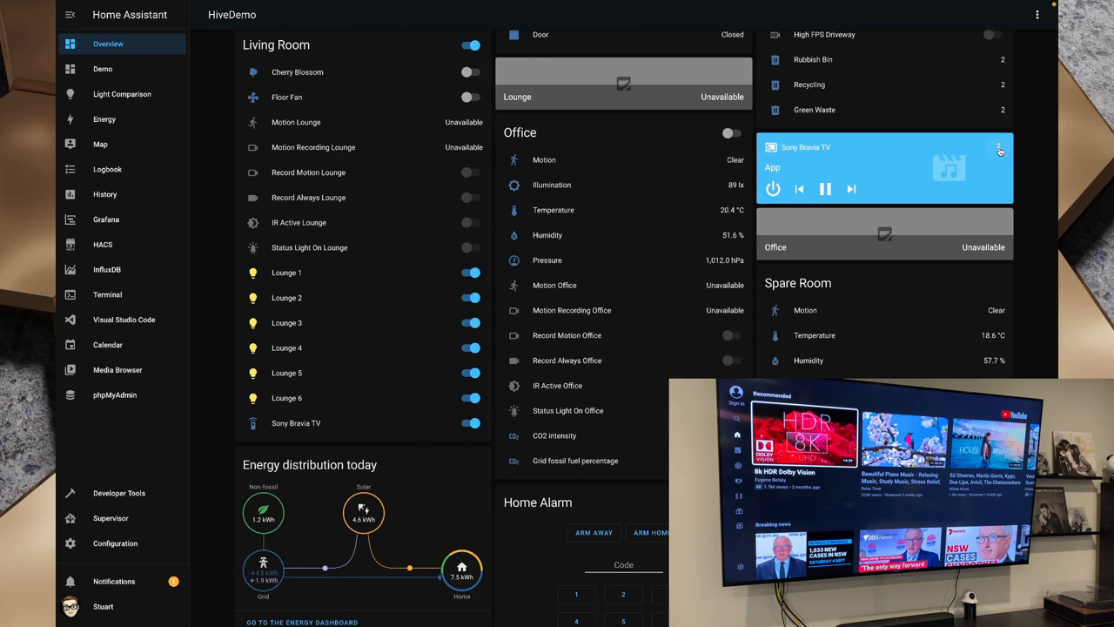
click(804, 146)
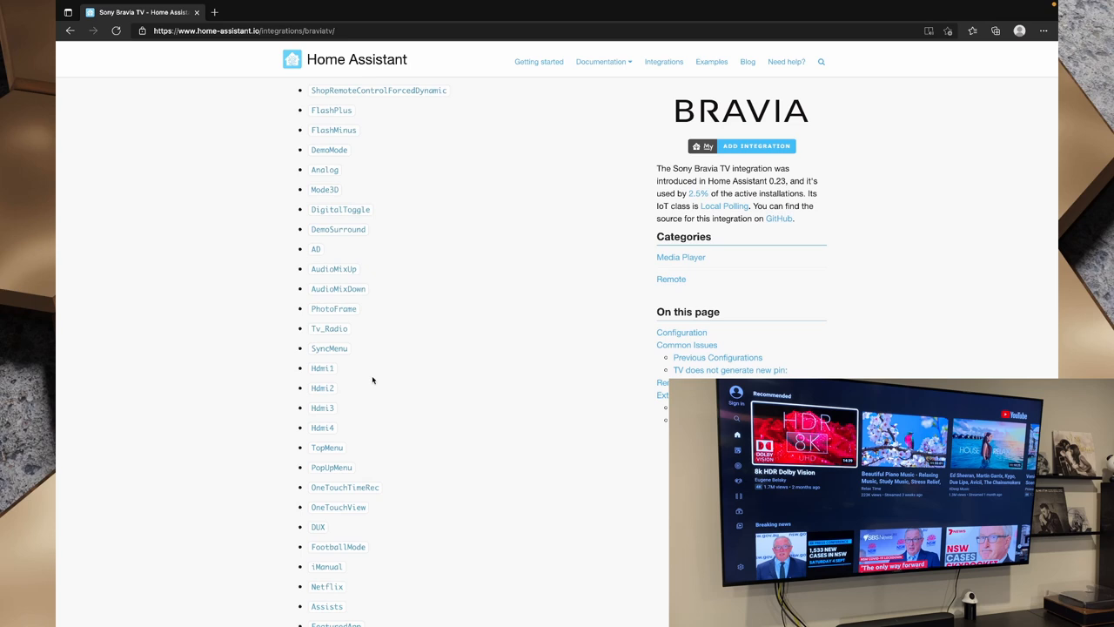
Select the Hdmi1 key name in the docs key list
double_click(322, 367)
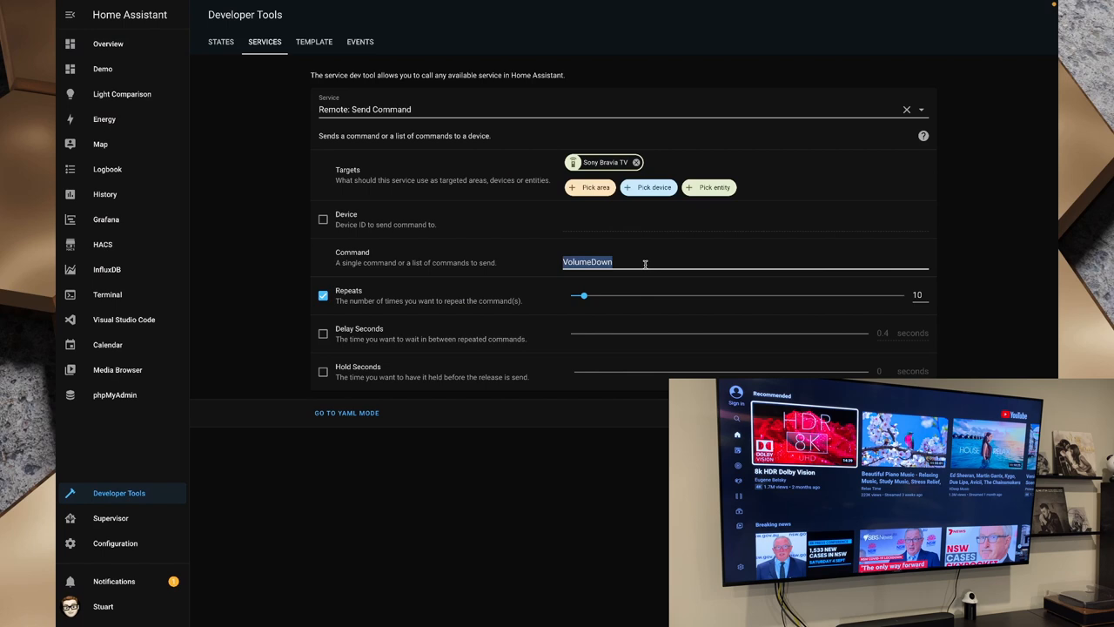
Send Hdmi1, then a YouTube attempt, then Netflix as commands to the TV without repeats
text(Hdmi1)
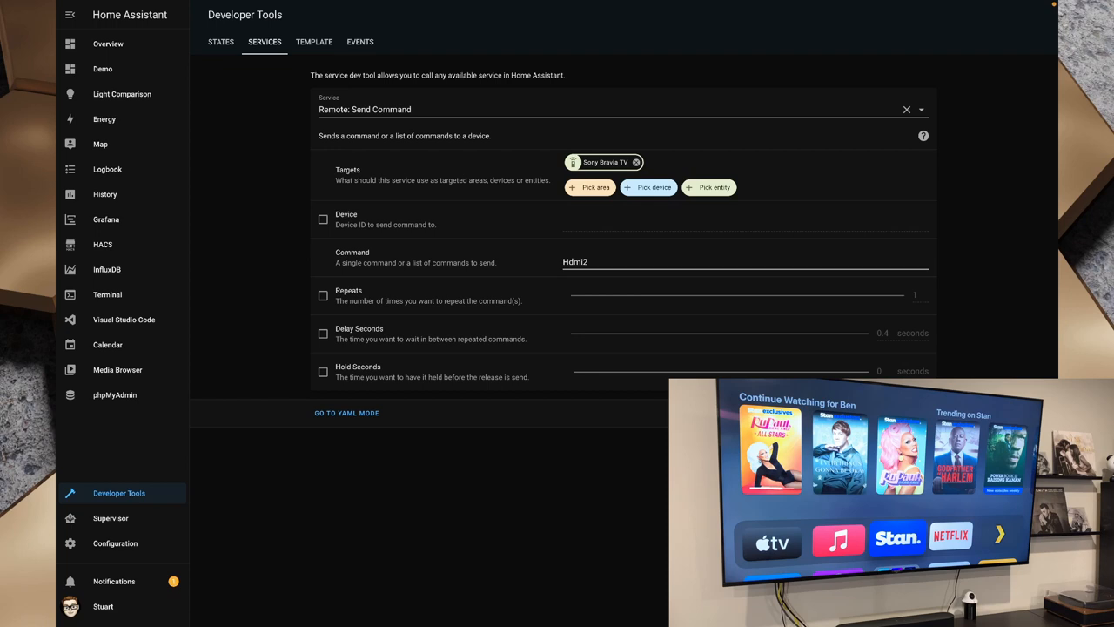
text(Yo)
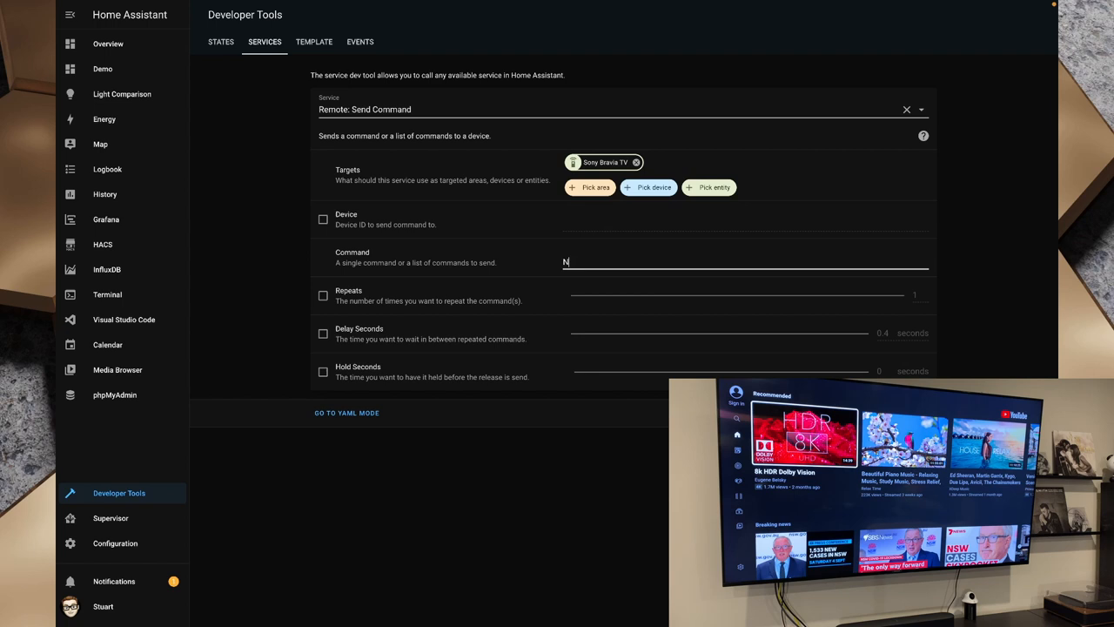
text(Netflix)
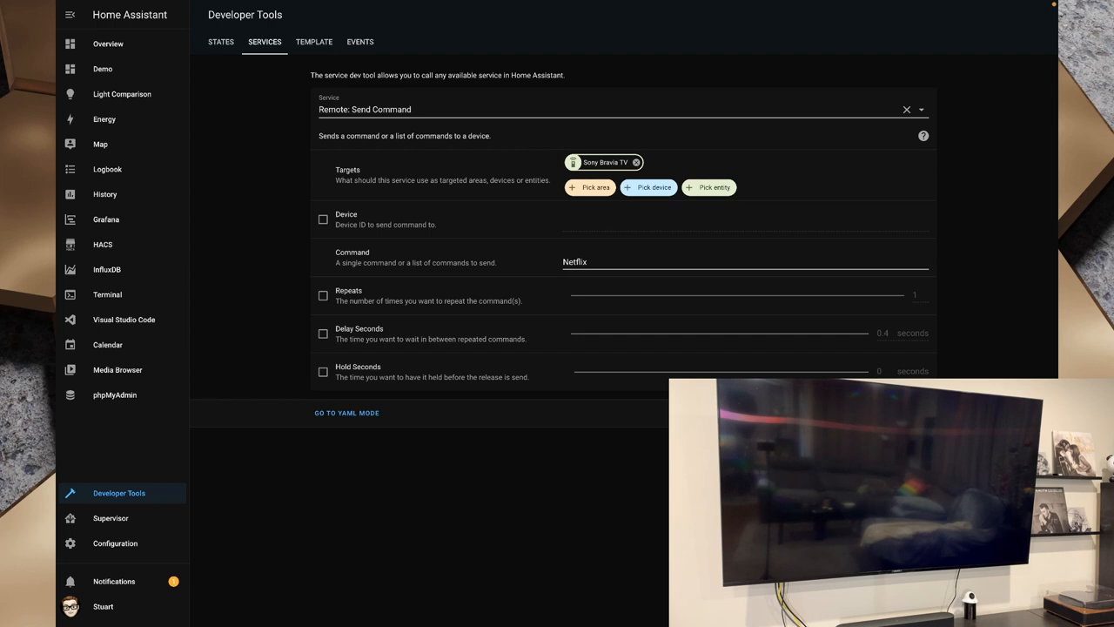